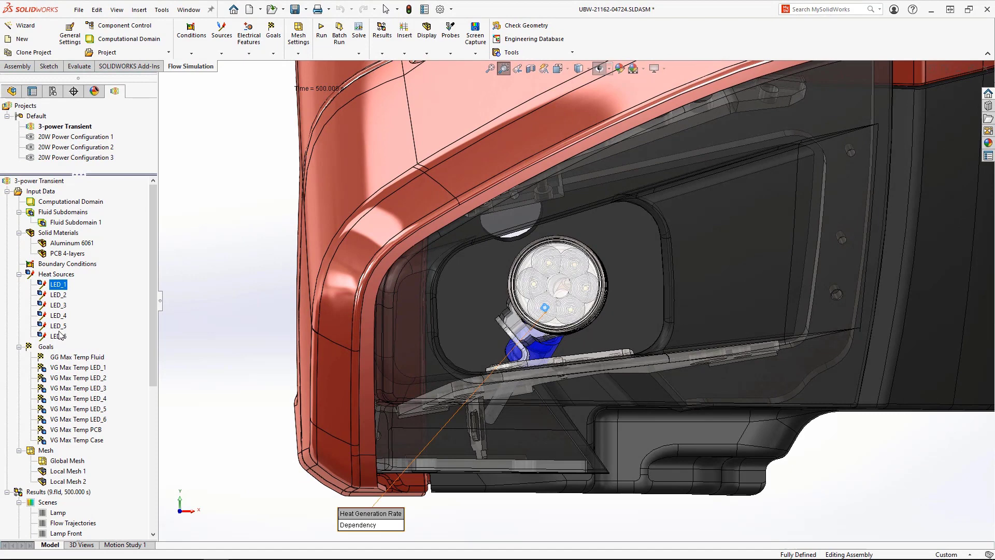
# Step: Review the LED_1 heat source's transient power-versus-time table and leave it unchanged
pyautogui.doubleClick(57, 284)
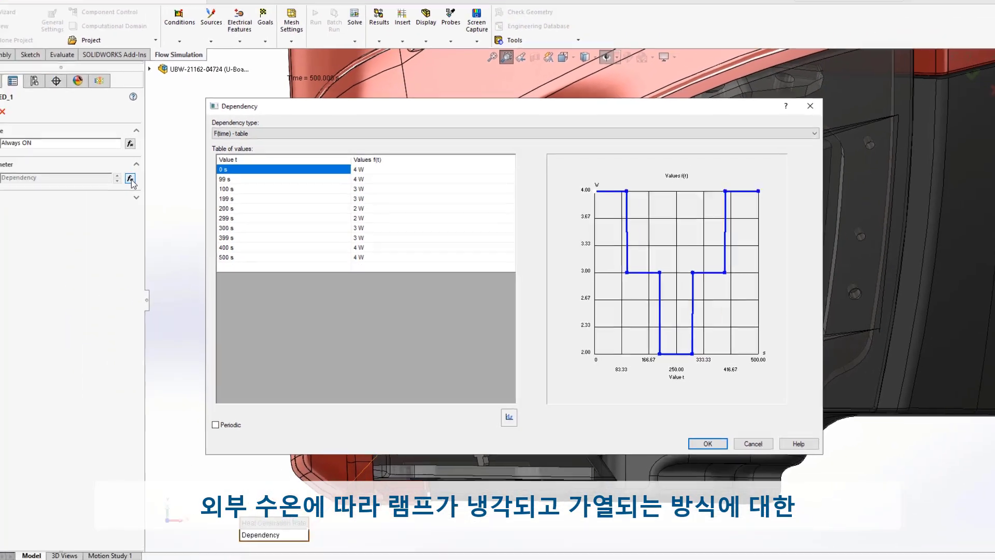
pyautogui.click(708, 443)
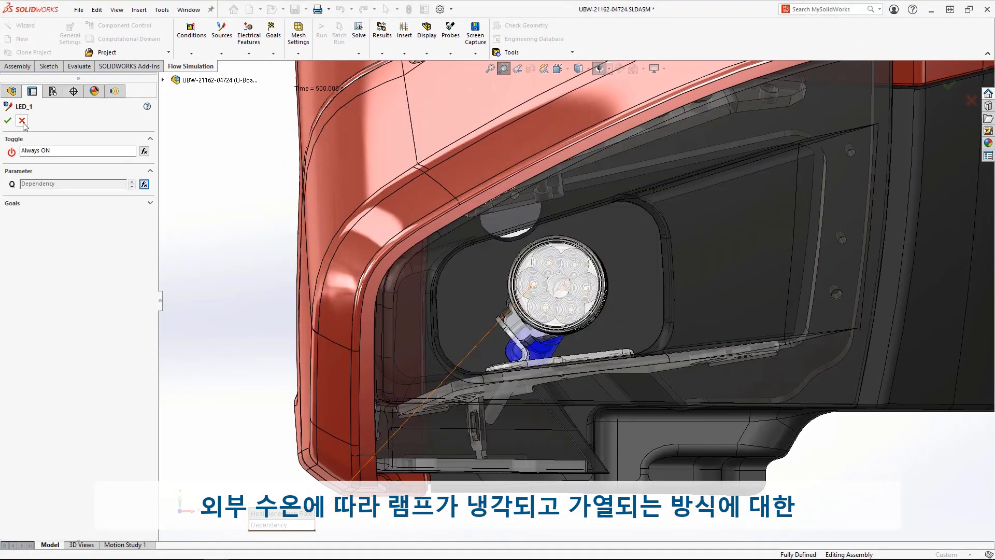
pyautogui.click(19, 121)
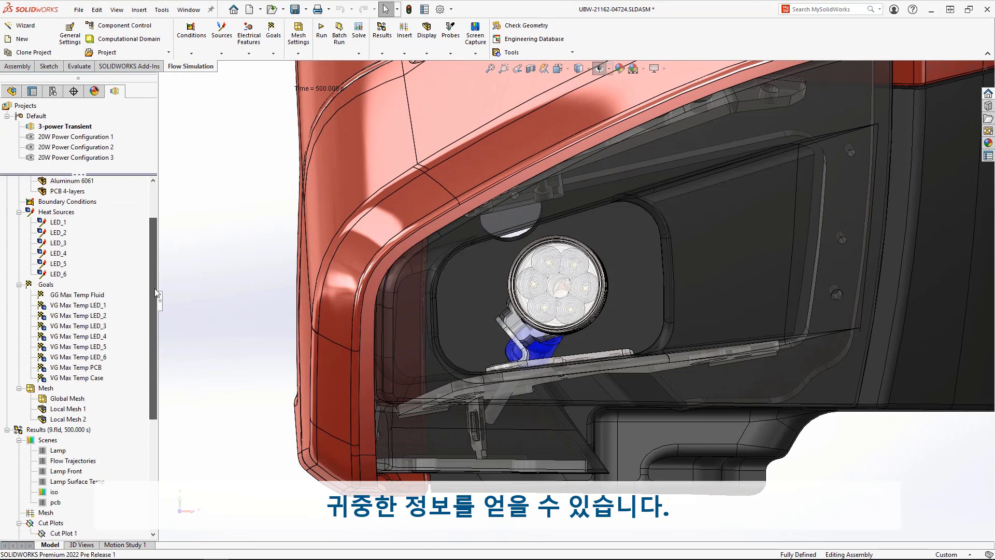
# Step: Explore the loaded results across all time steps with the Transient Explorer
pyautogui.scroll(-3)
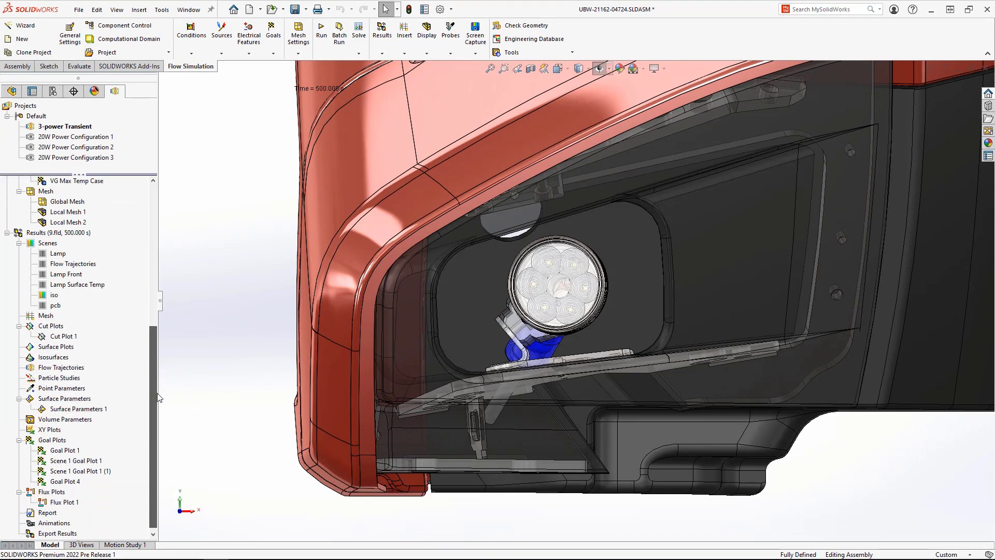
pyautogui.rightClick(54, 232)
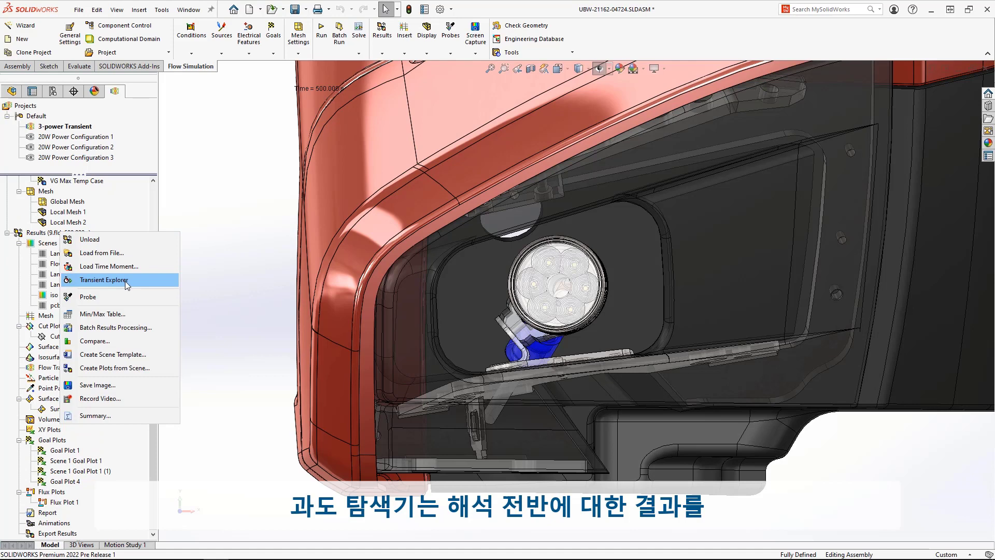
pyautogui.click(103, 279)
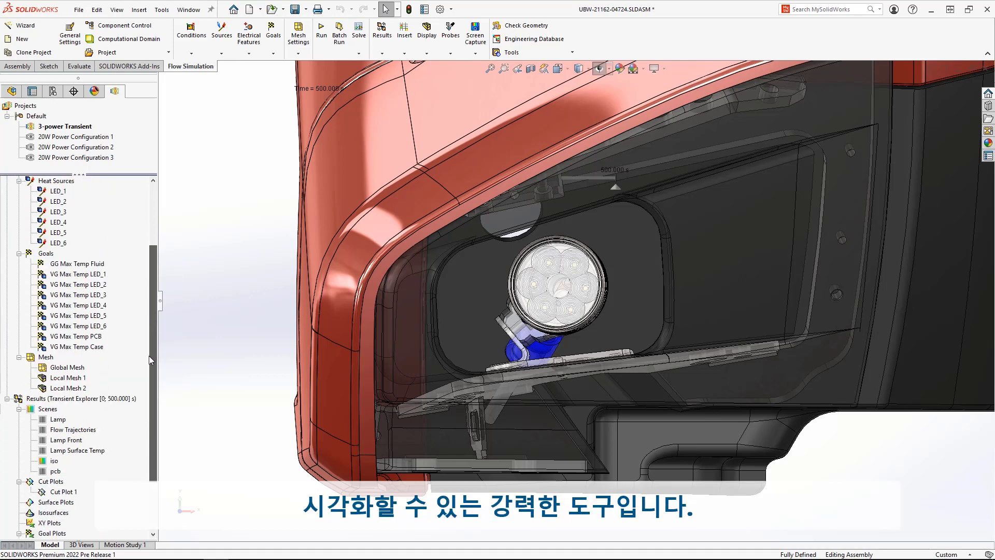
pyautogui.scroll(-3)
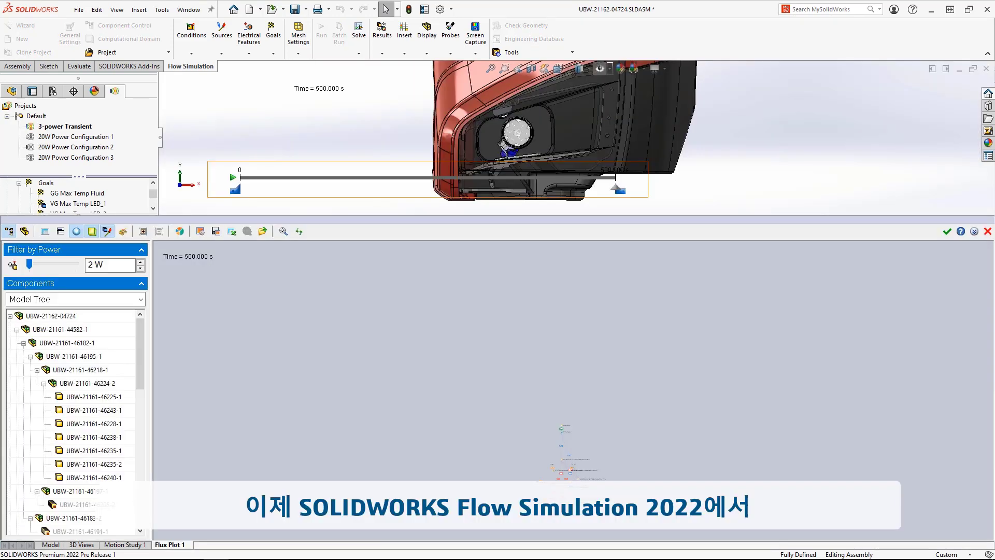
pyautogui.moveTo(173, 326)
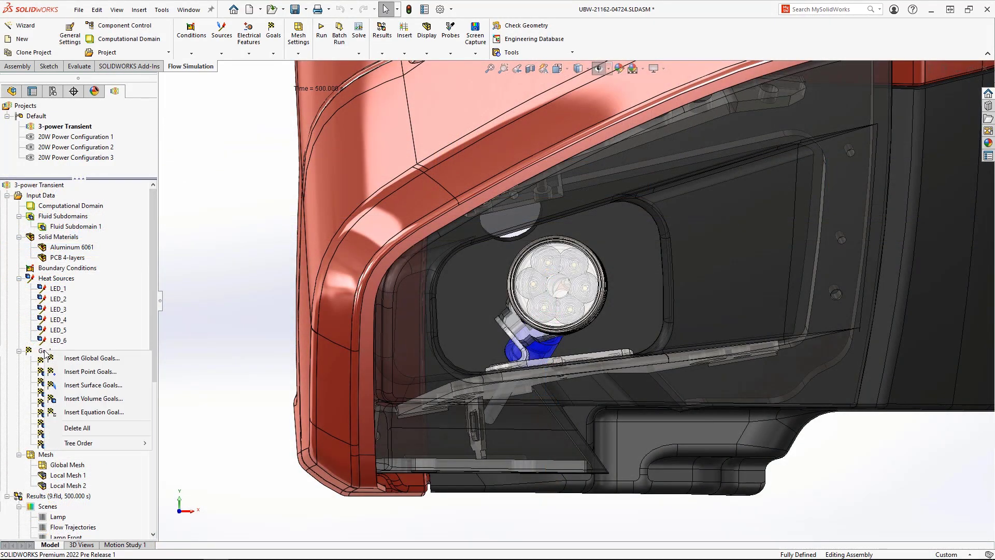
# Step: Create Equation Goal 1 as max() of the LED maximum temperature goals and plot its history
pyautogui.click(93, 412)
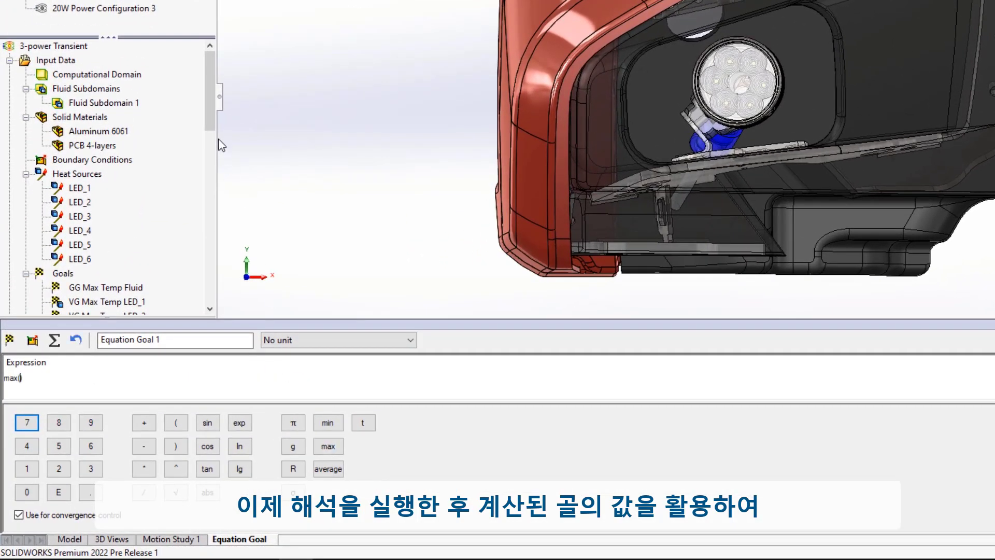
pyautogui.click(103, 117)
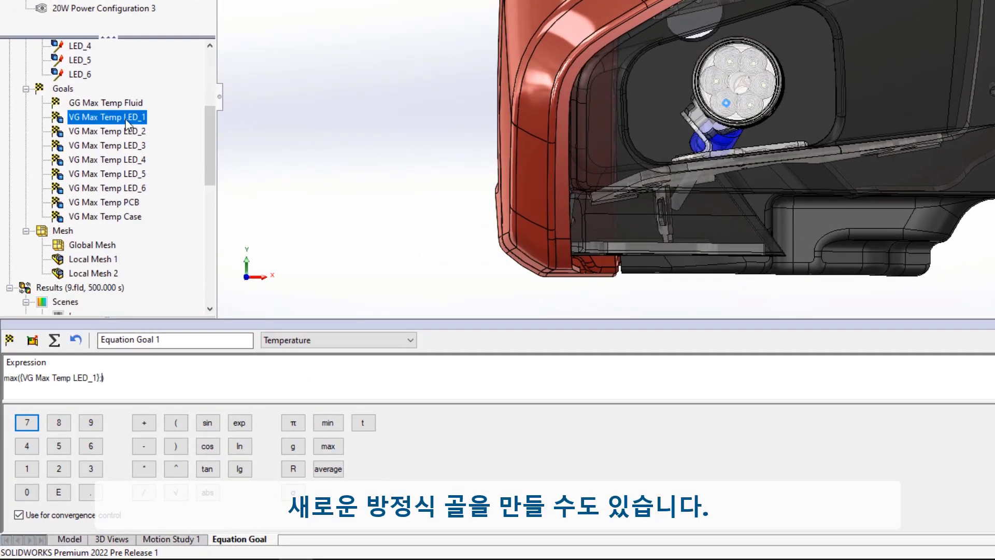
pyautogui.click(106, 174)
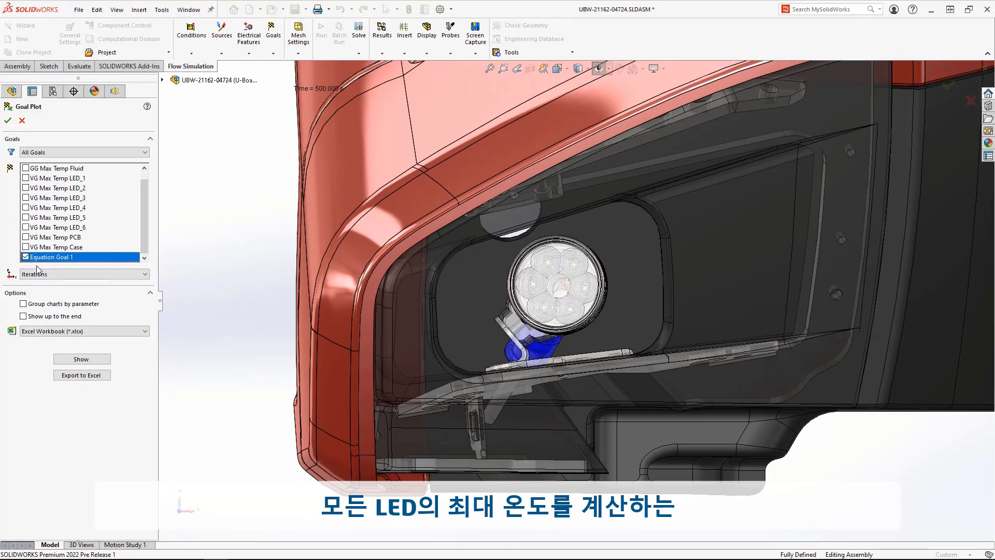
pyautogui.click(81, 359)
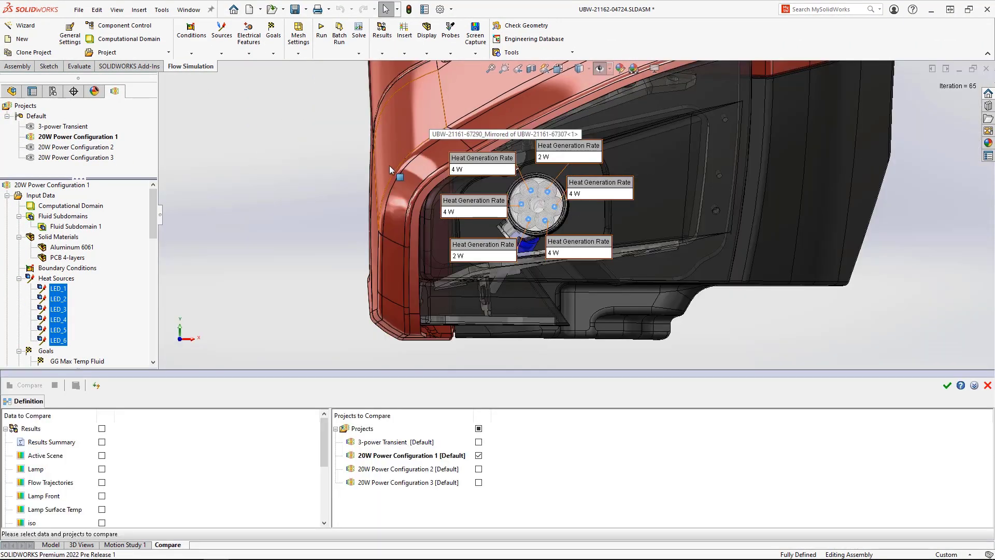
# Step: Run the comparison with Results Summary and Surface Plot 1 across the three 20W configurations
pyautogui.click(102, 442)
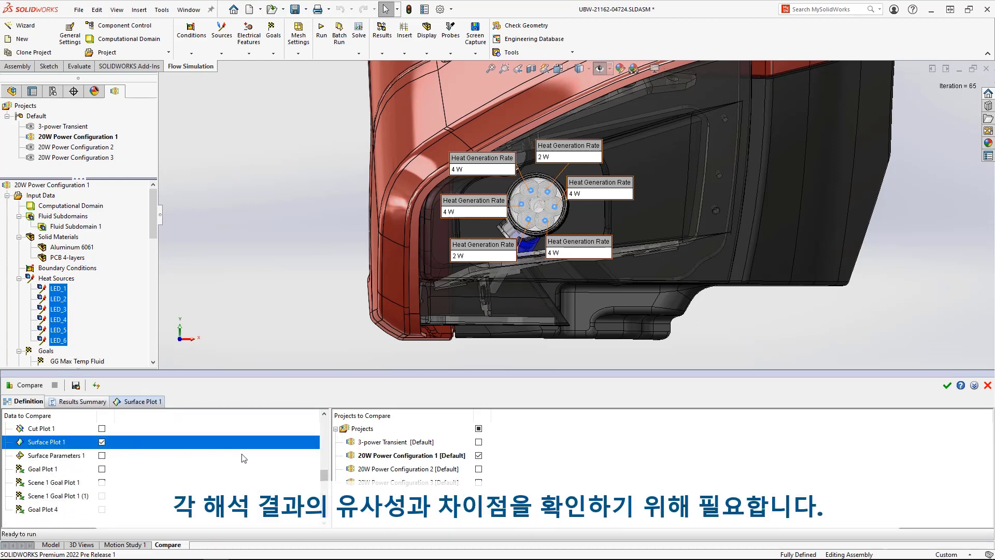
pyautogui.click(478, 482)
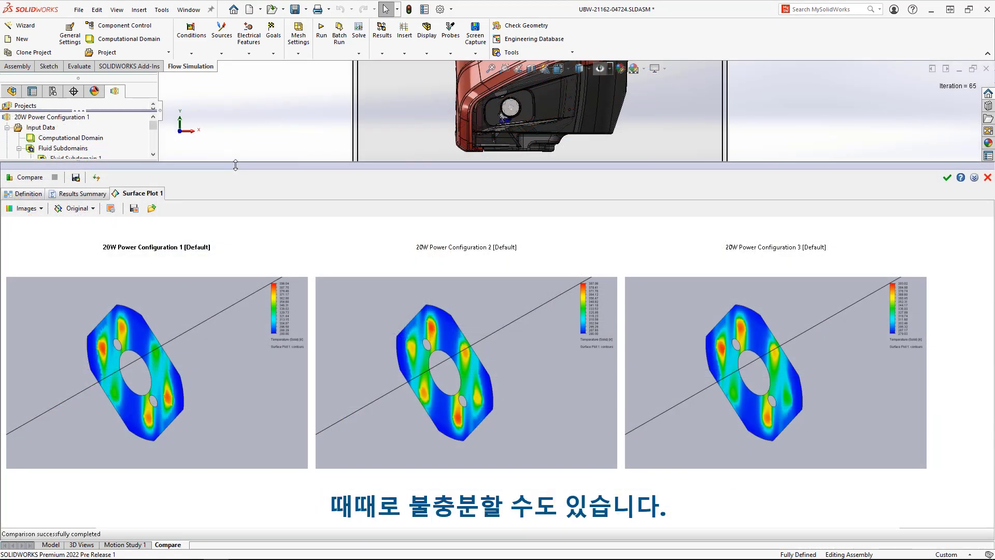
# Step: Preview Merge (Maximum) and Merge (Minimum) modes, then show Difference plots against configuration 3
pyautogui.click(77, 208)
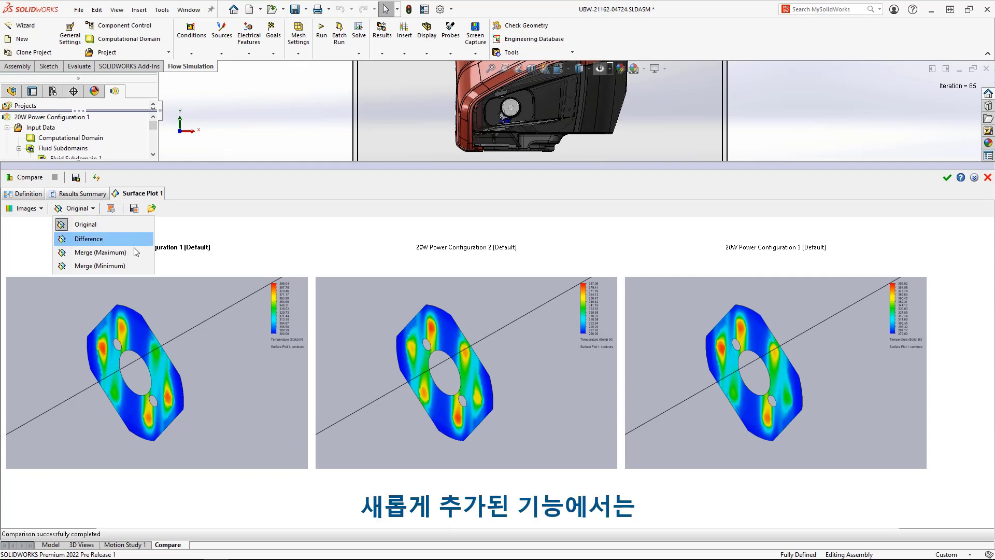
pyautogui.click(100, 252)
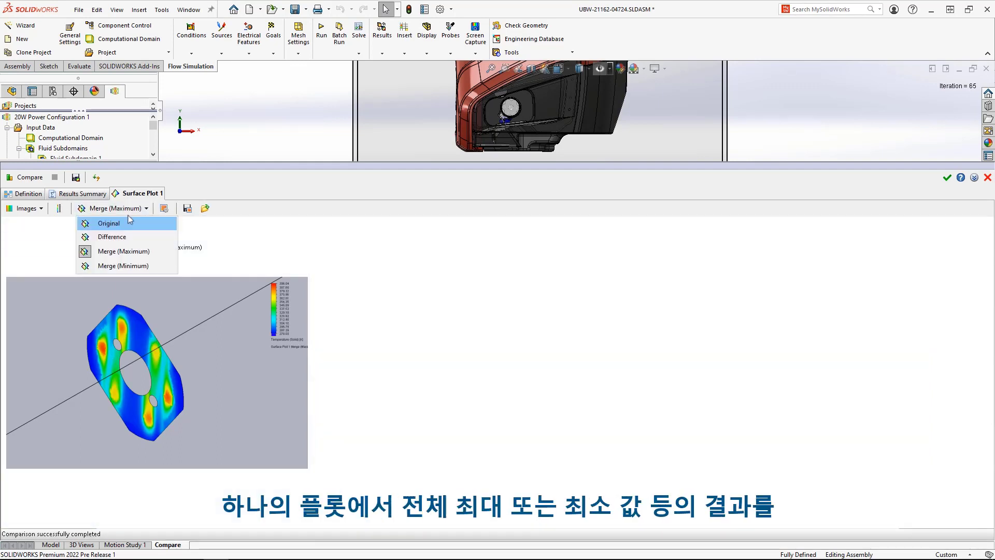
pyautogui.click(122, 266)
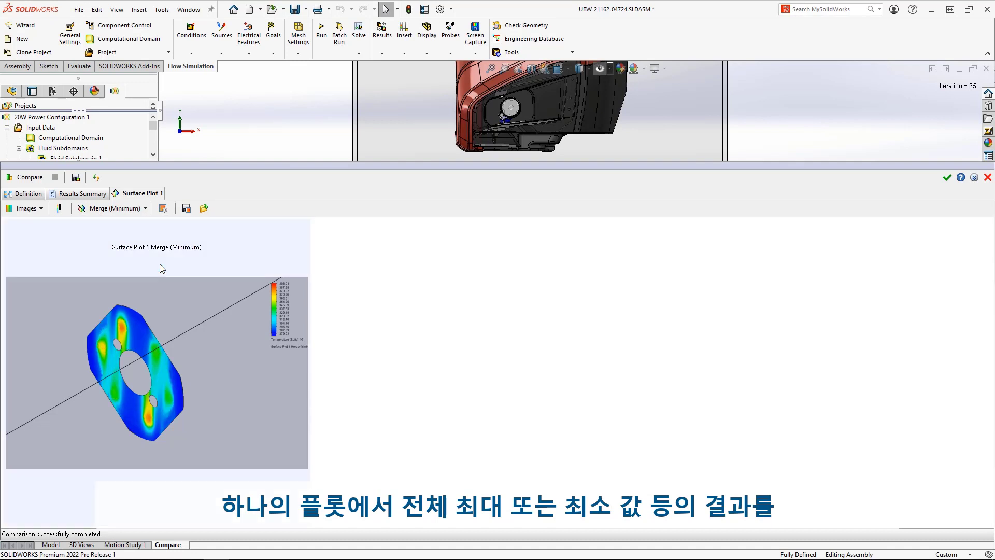
pyautogui.click(145, 208)
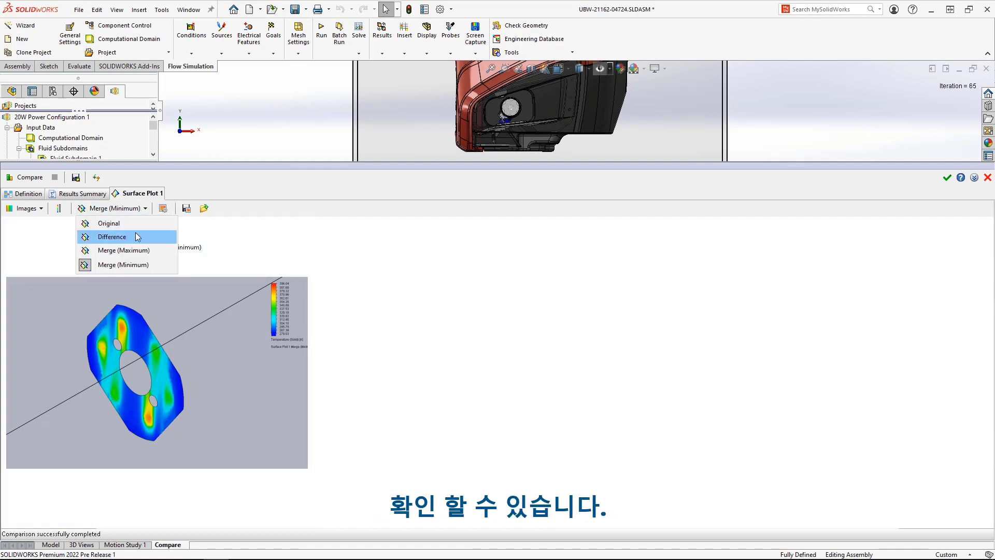
pyautogui.click(111, 237)
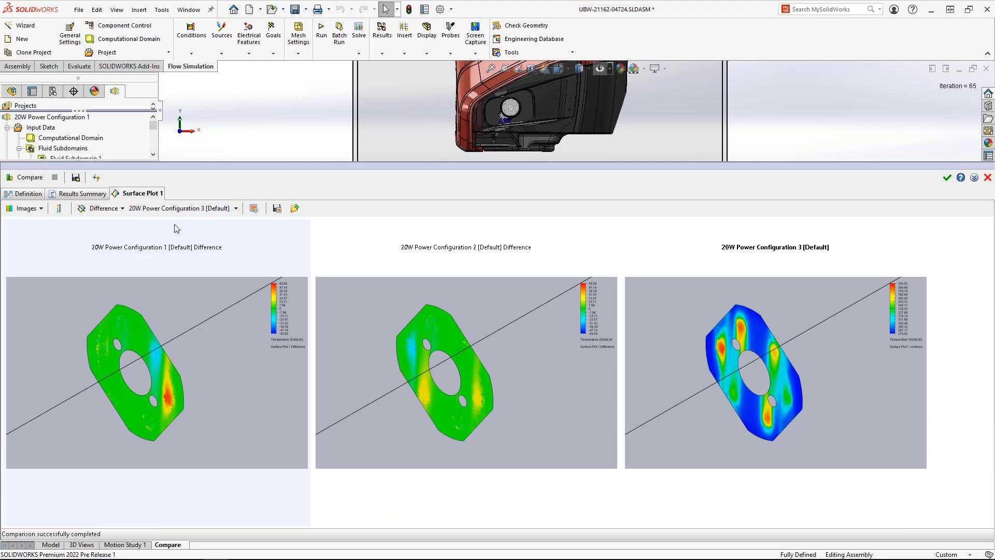
# Step: Review the Results Summary table comparing parameters of the three 20W configurations
pyautogui.click(82, 193)
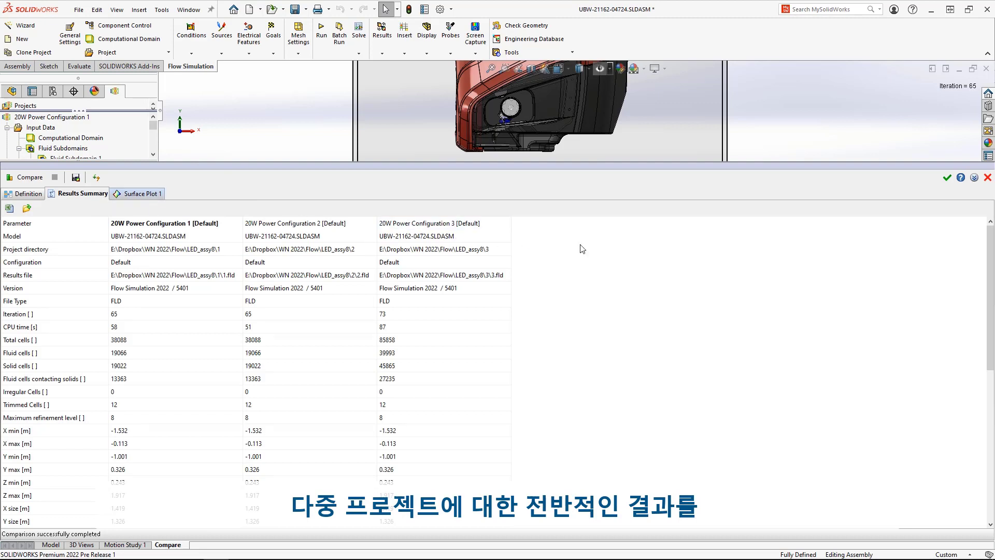
pyautogui.scroll(-3)
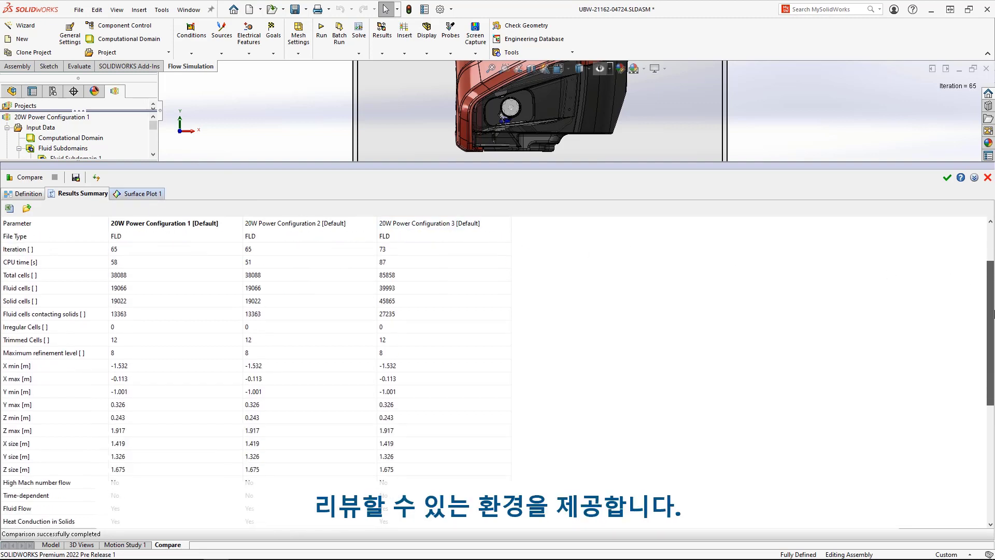
pyautogui.scroll(-3)
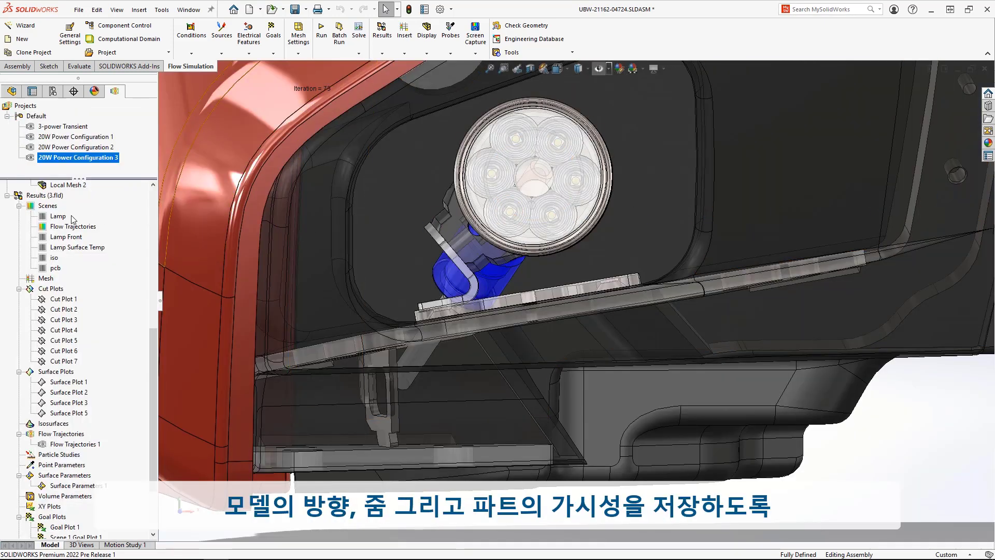
# Step: Restore the saved Lamp scene, then the Flow Trajectories scene
pyautogui.doubleClick(58, 216)
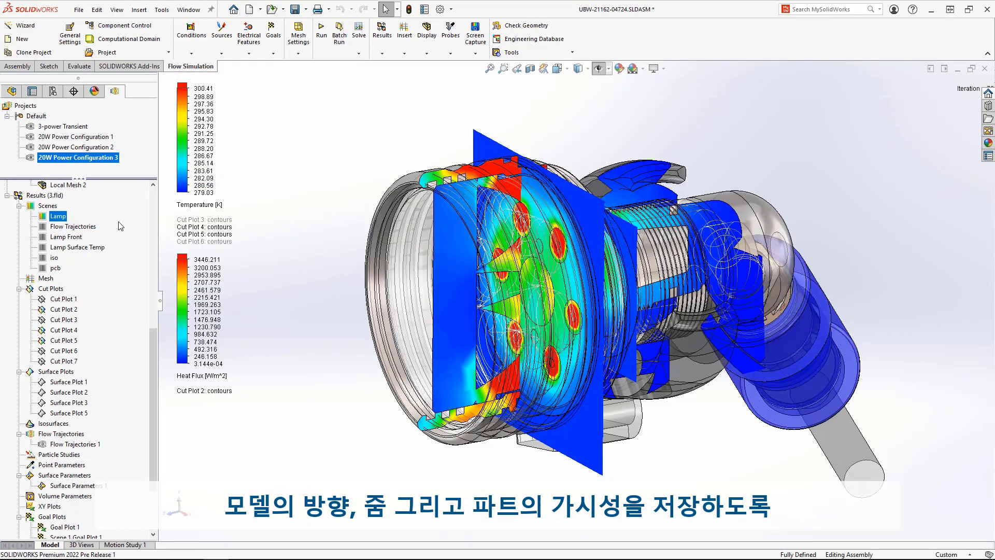
pyautogui.rightClick(73, 225)
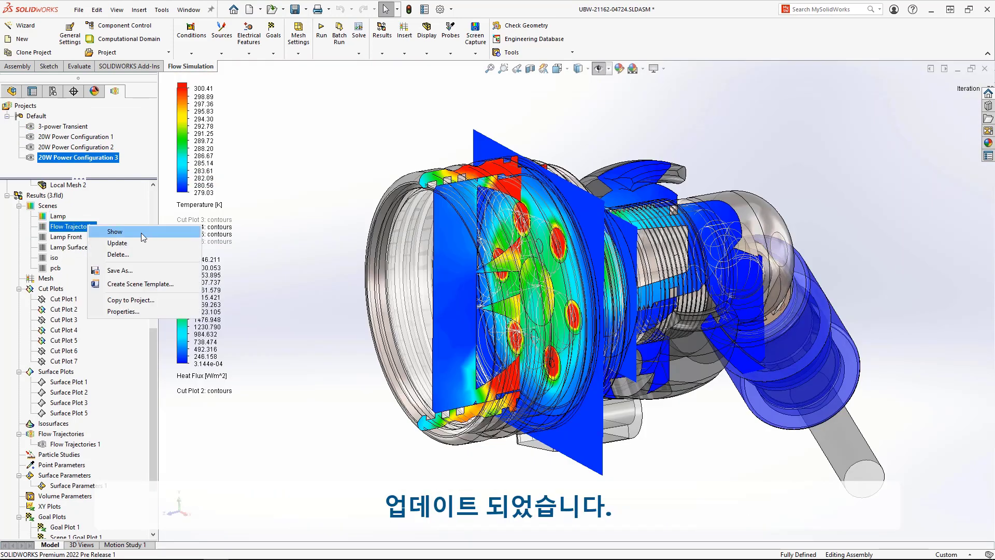
pyautogui.click(115, 232)
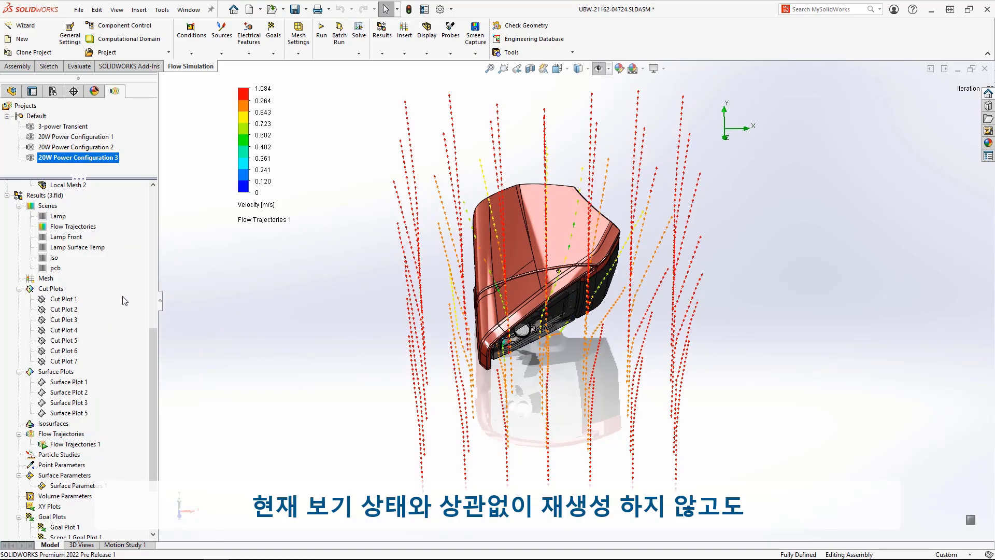
# Step: Restore the Lamp Front scene, then the Lamp Surface Temp scene
pyautogui.rightClick(66, 236)
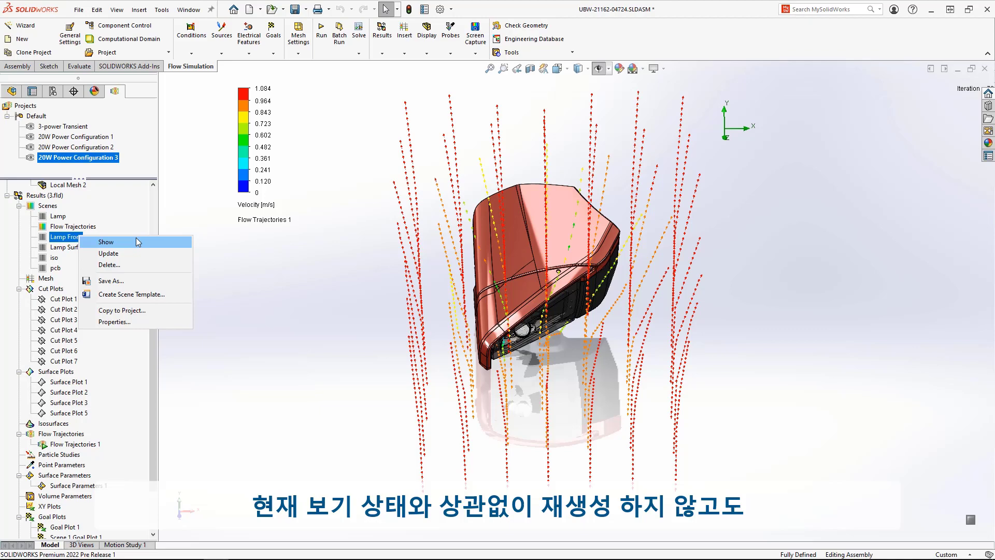
pyautogui.click(106, 242)
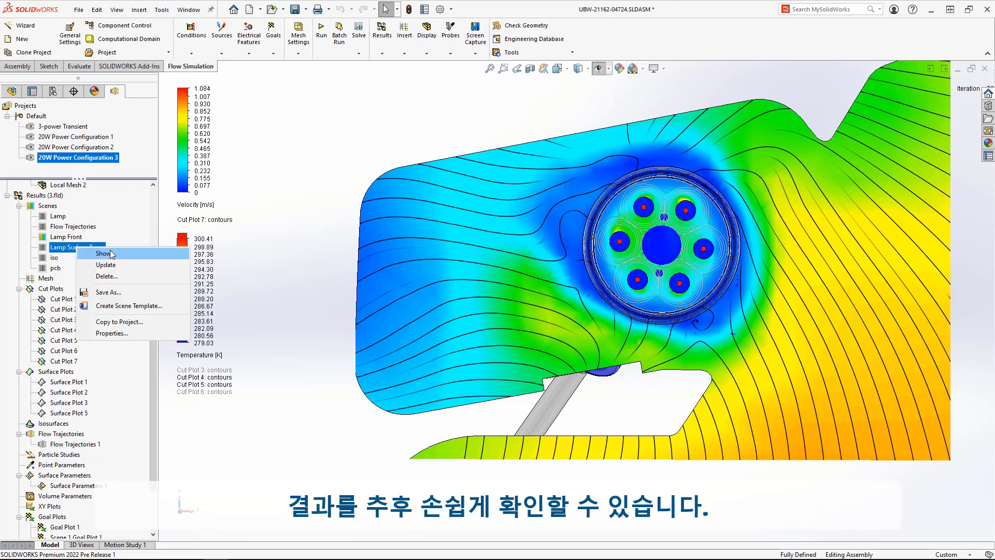
pyautogui.click(103, 253)
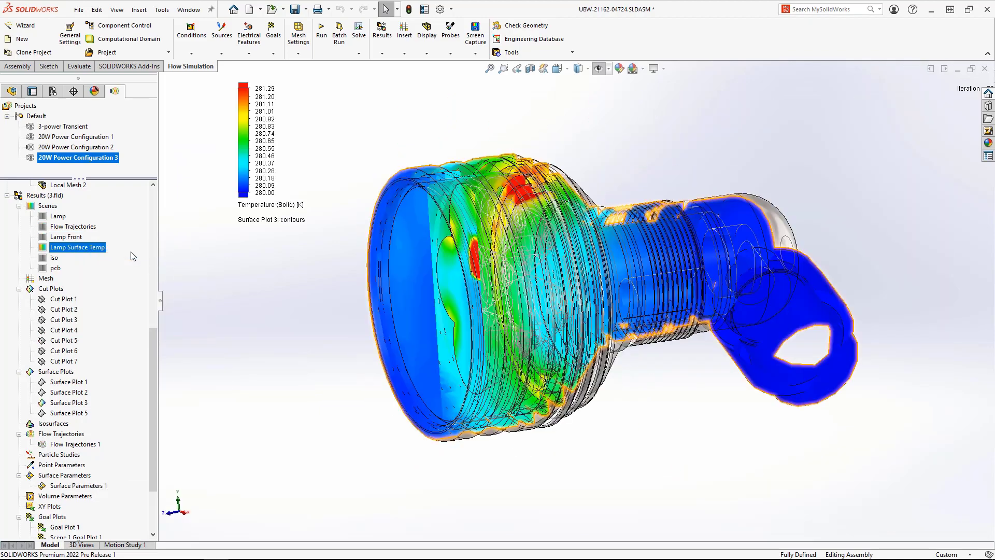